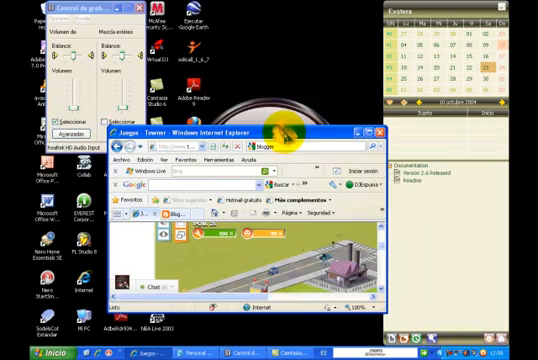
- Show the Towner shop's houses catalog with prices, build times and monthly income
left_click(374, 128)
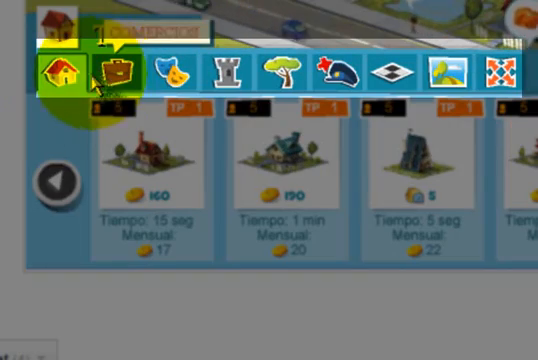
left_click(110, 68)
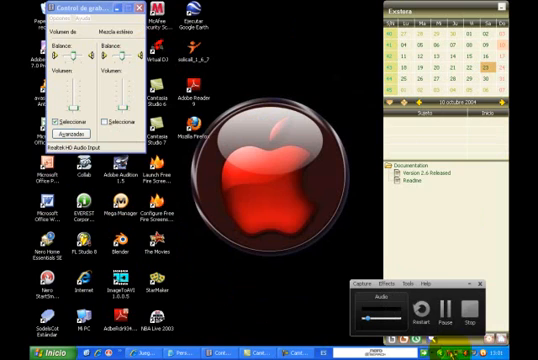
mouse_move(268, 186)
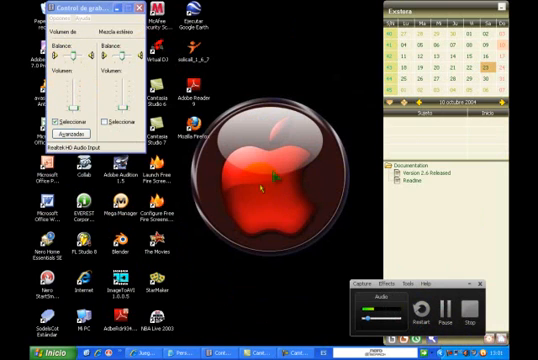